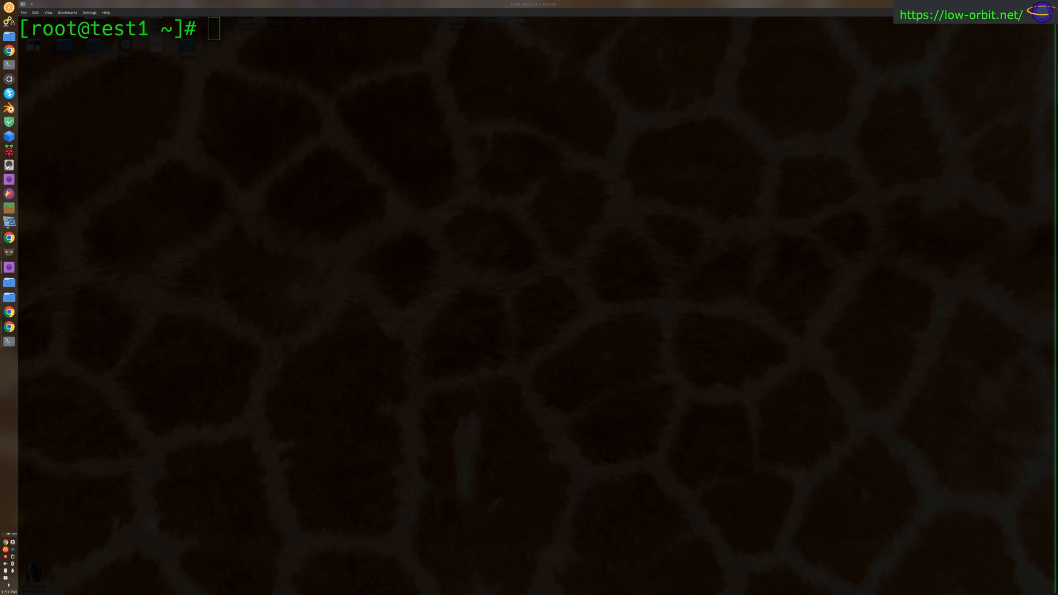
{"action": "mouse_move", "coordinate": [929, 152]}
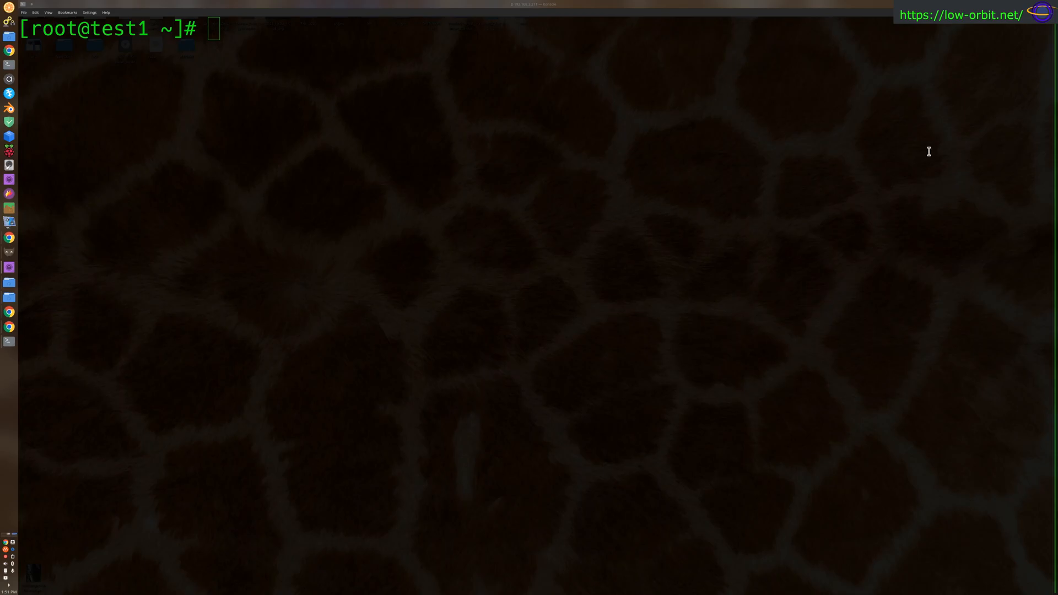
- Run pacman -Rs jupyter-notebook and confirm with y to remove all 62 packages
{"action": "right_click", "coordinate": [425, 263]}
{"action": "type", "text": "pacman -R jupyter-notebook"}
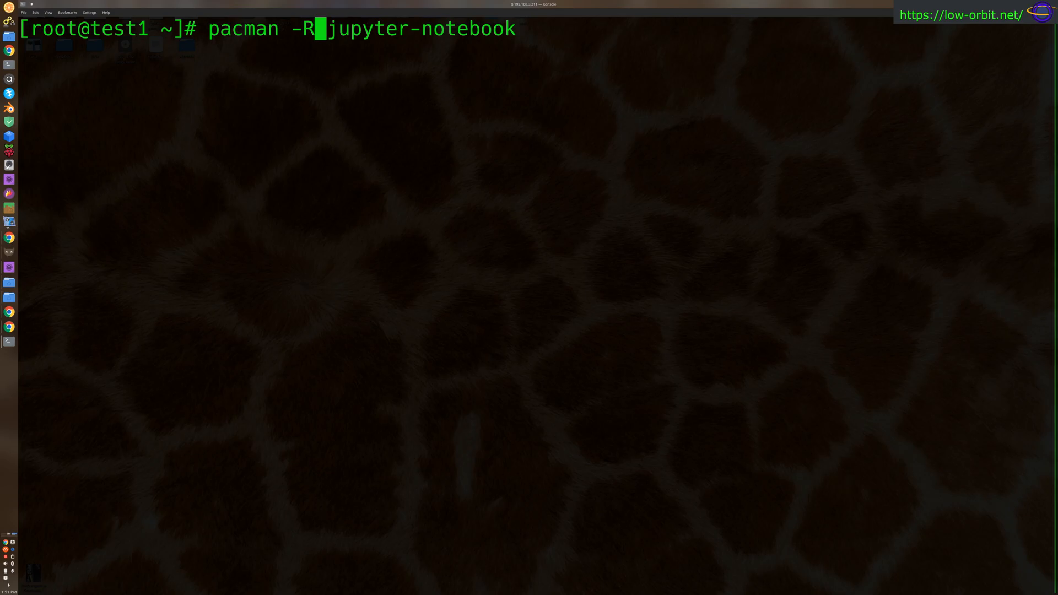
{"action": "type", "text": "s"}
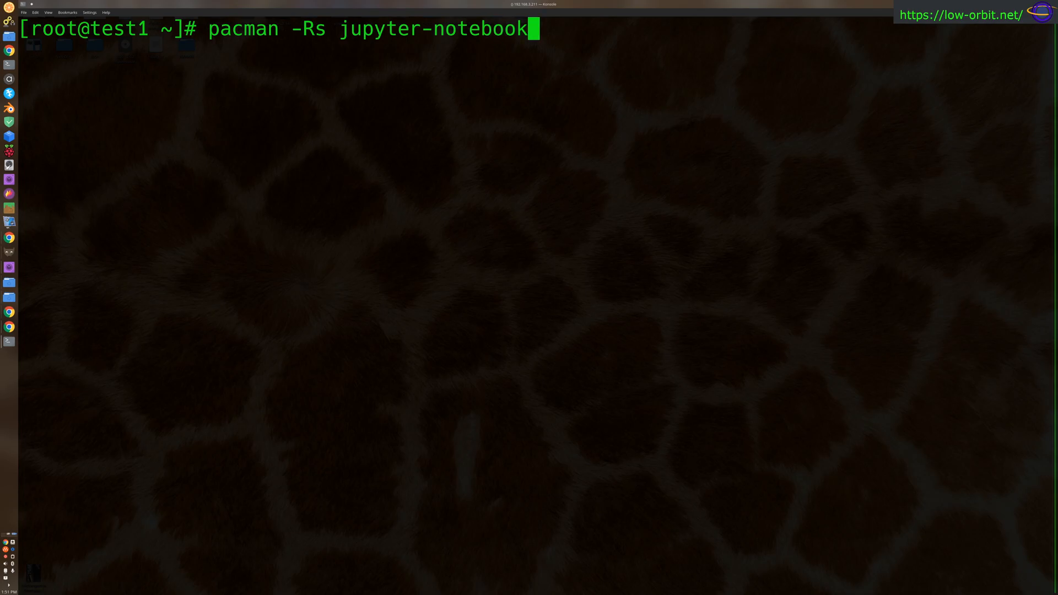
{"action": "key", "text": "Return"}
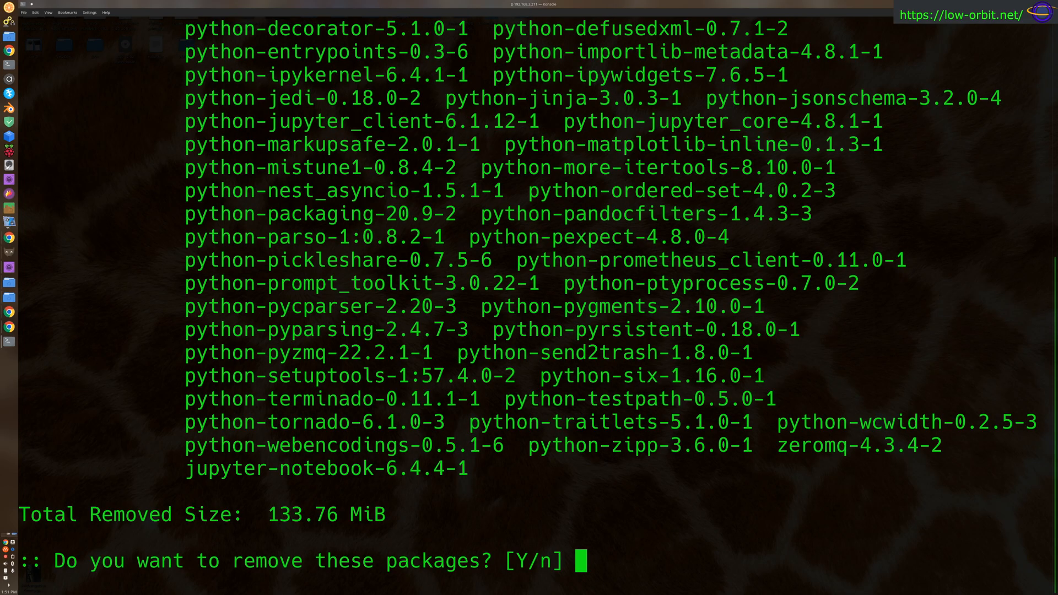
{"action": "type", "text": "y"}
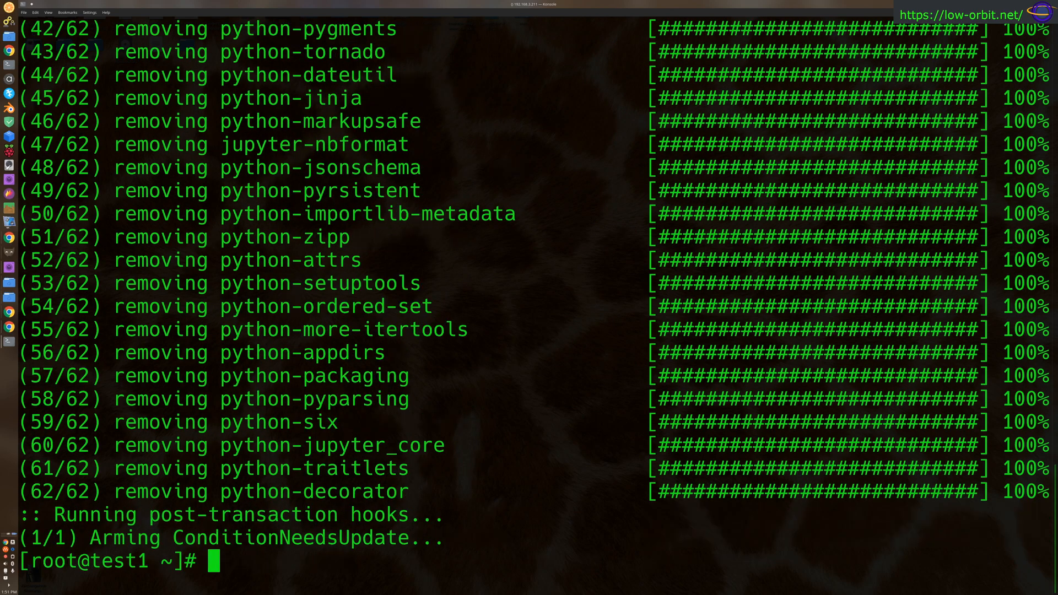
{"action": "mouse_move", "coordinate": [346, 26]}
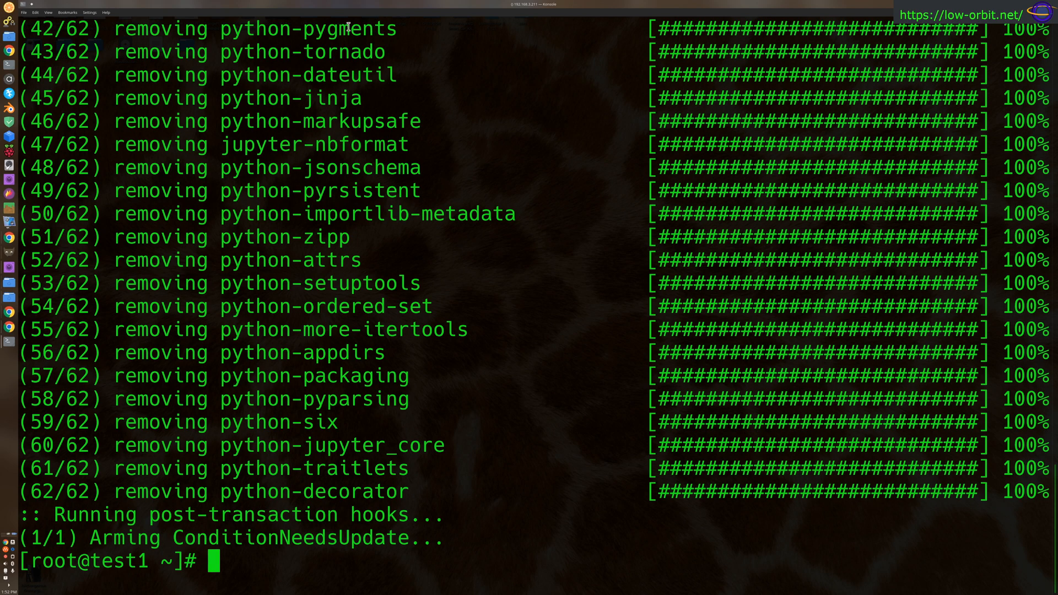
{"action": "mouse_move", "coordinate": [365, 332]}
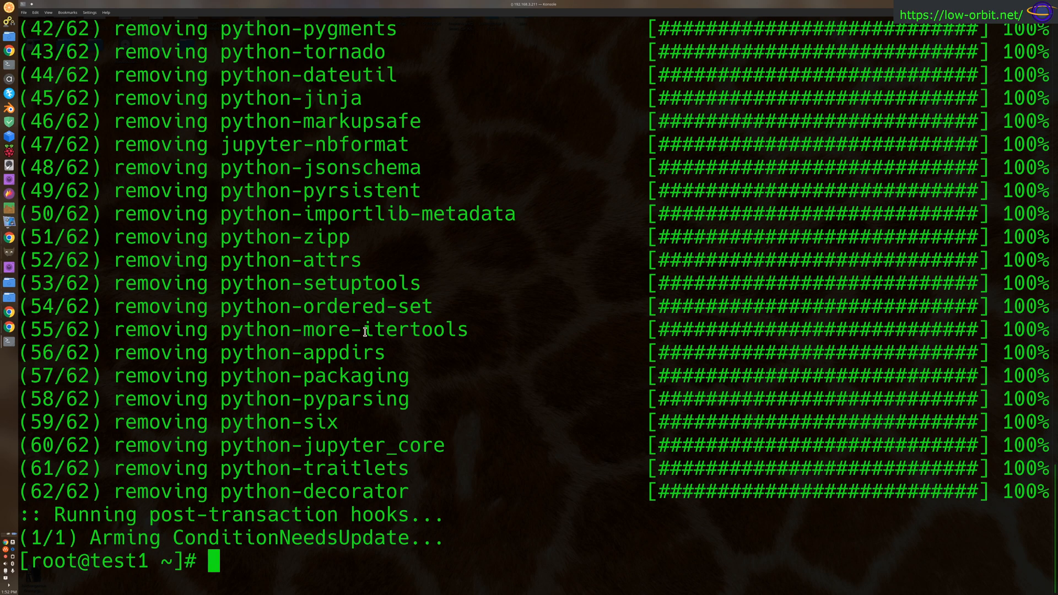